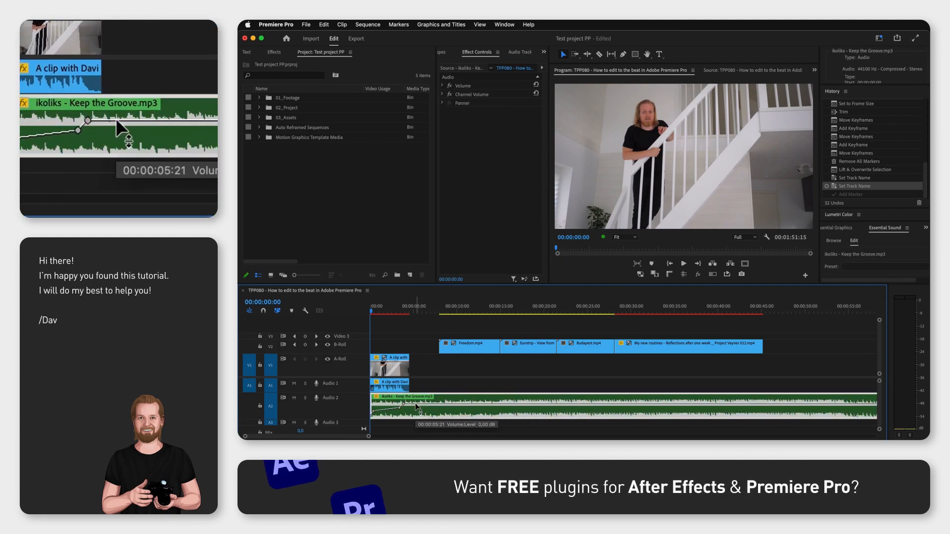
Add markers to the sequence on the beats of the Keep the Groove track.
text(id)
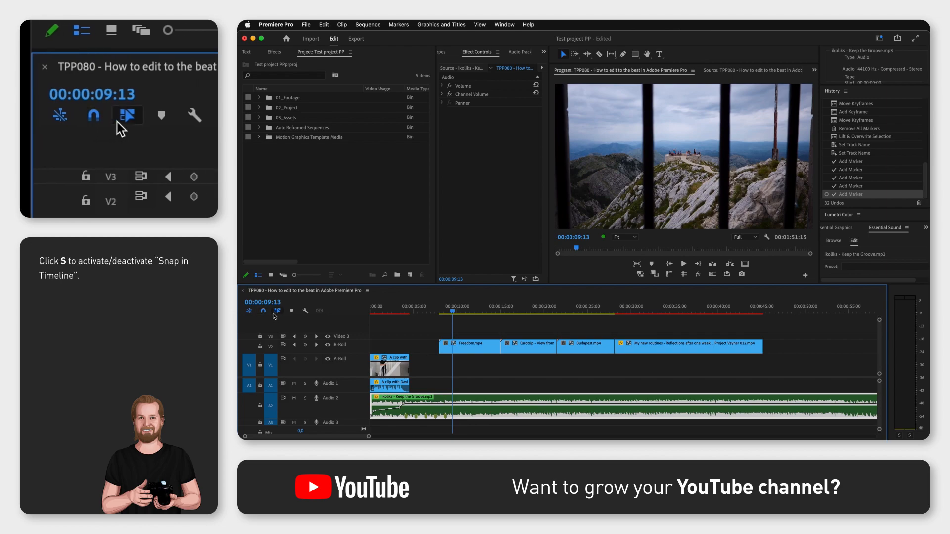
Turn on Snap in Timeline so the B-roll clips line up with the beat markers.
click(468, 345)
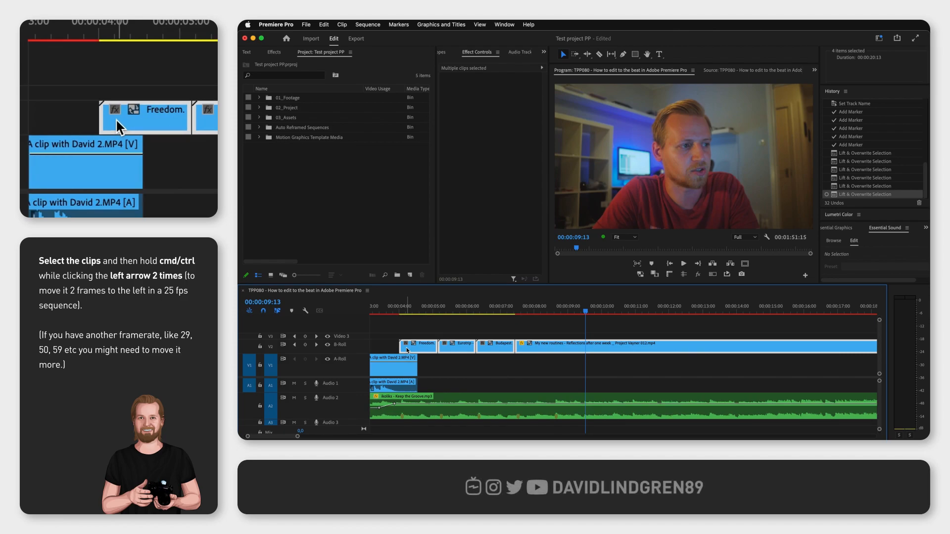
Nudge the selected B-roll clips two frames left of the beat markers.
key(left)
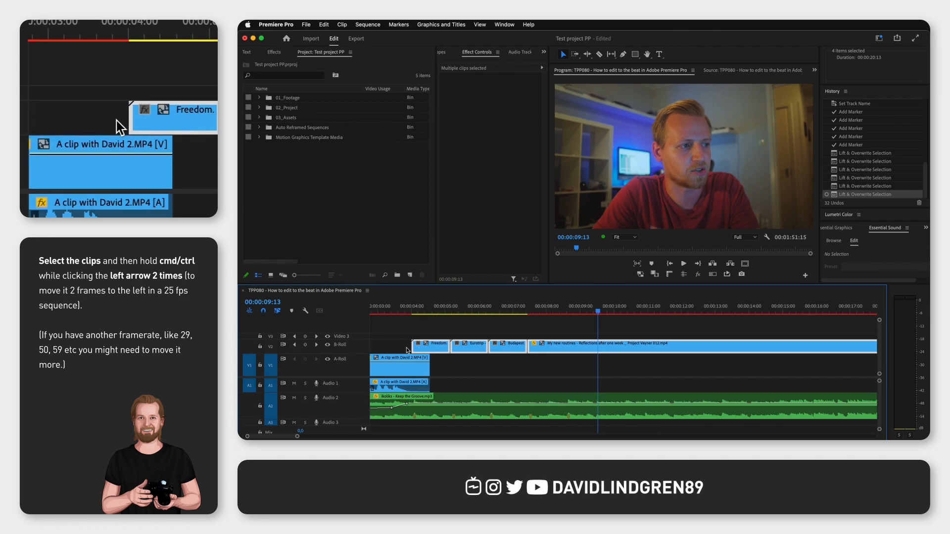